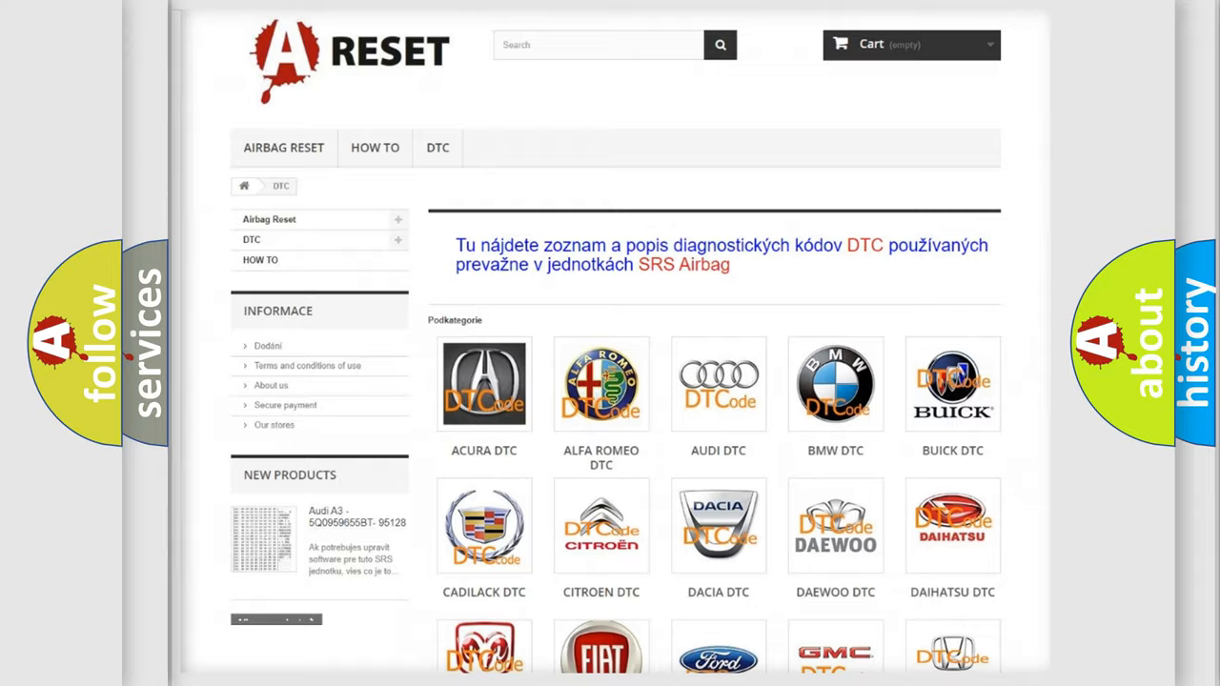
- Scroll the DTC brand list down until the Lincoln DTC tile is visible
scroll("down", 3)
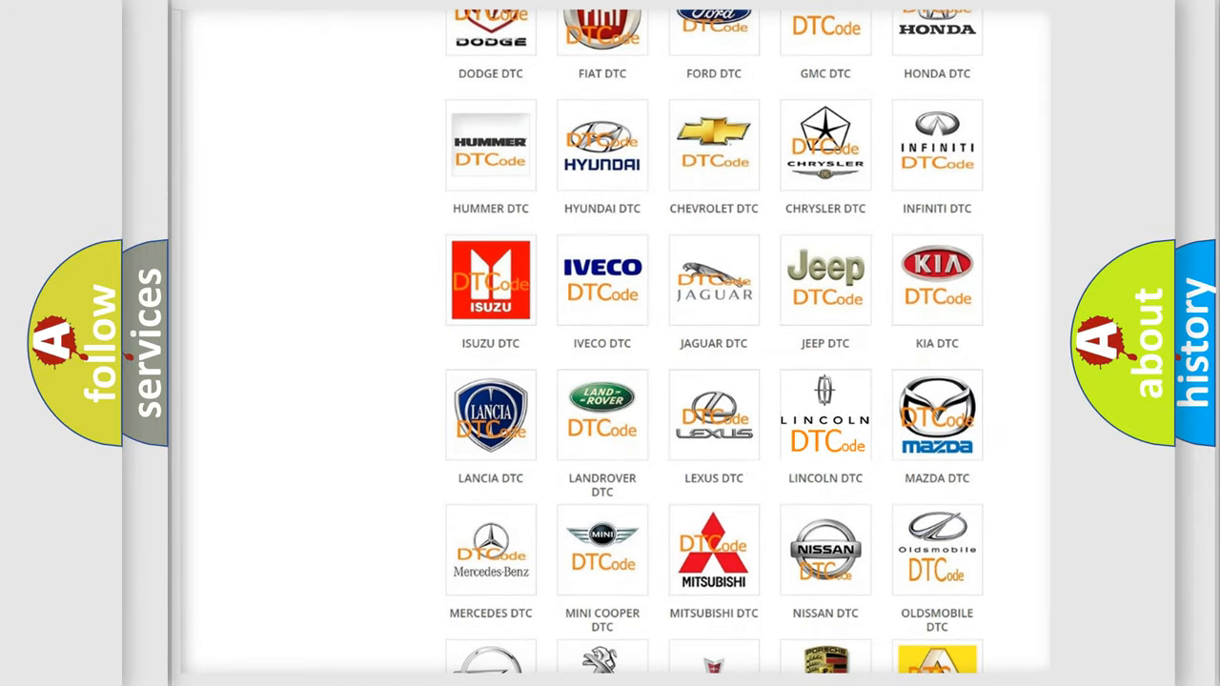
- Open the Lincoln DTC page and scroll through its airbag diagnostic code list
left_click(825, 415)
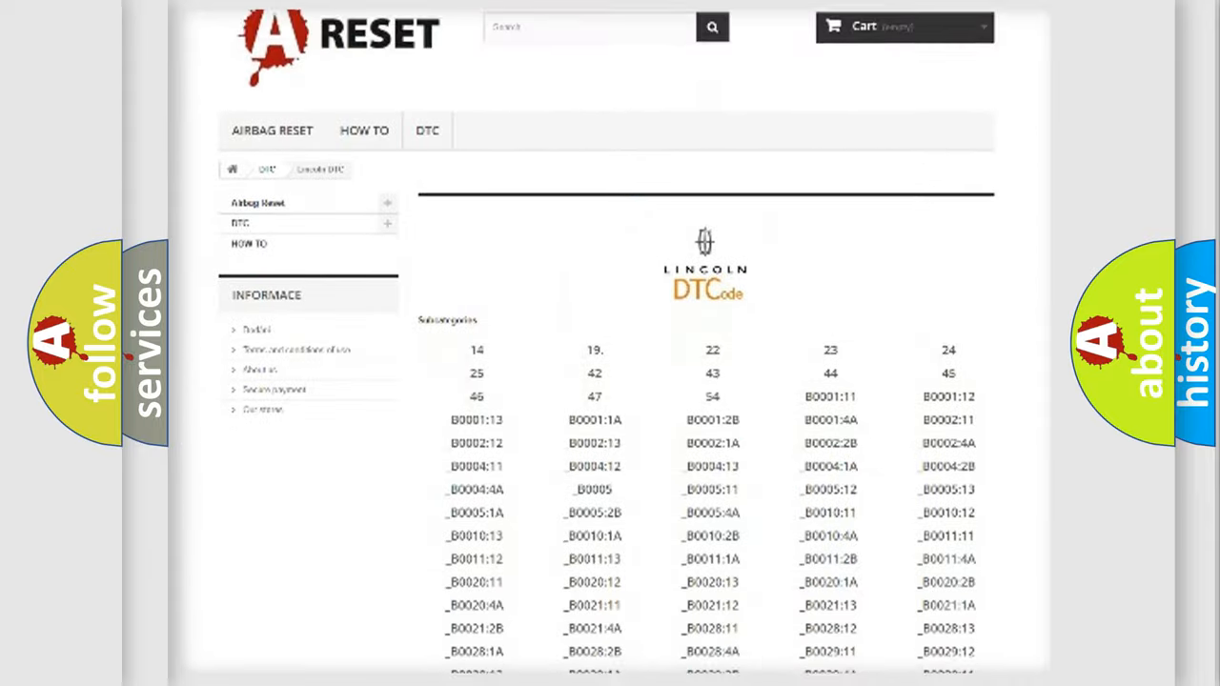
scroll("down", 3)
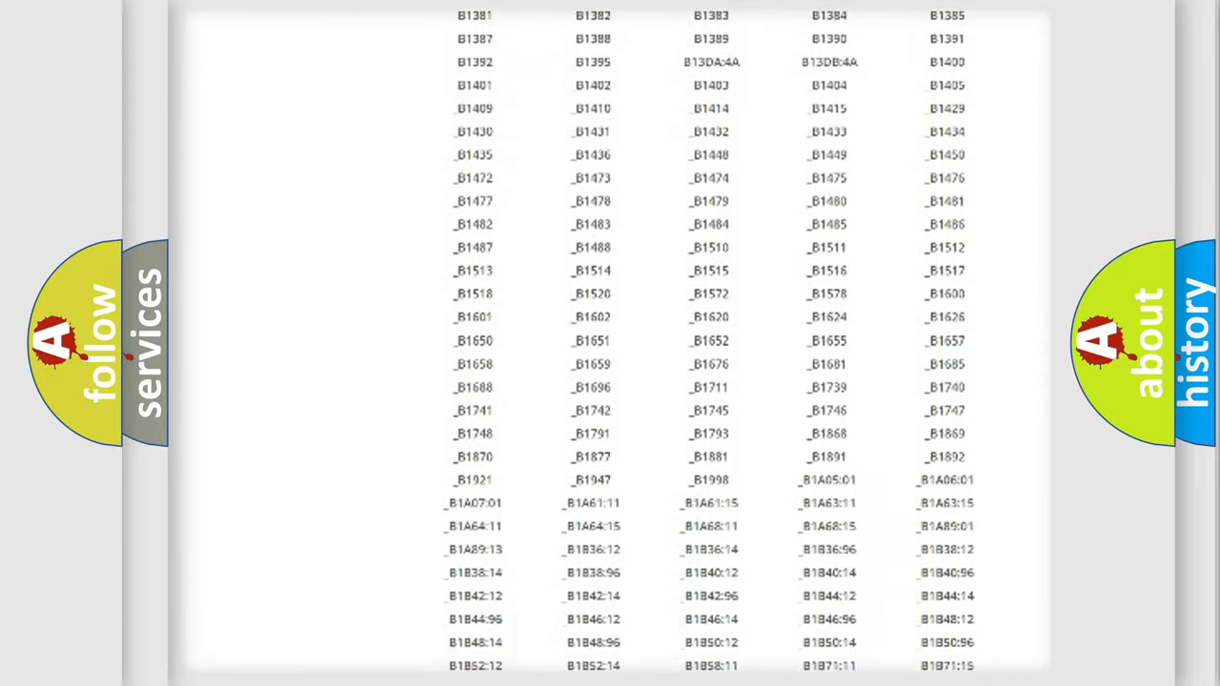
scroll("up", 3)
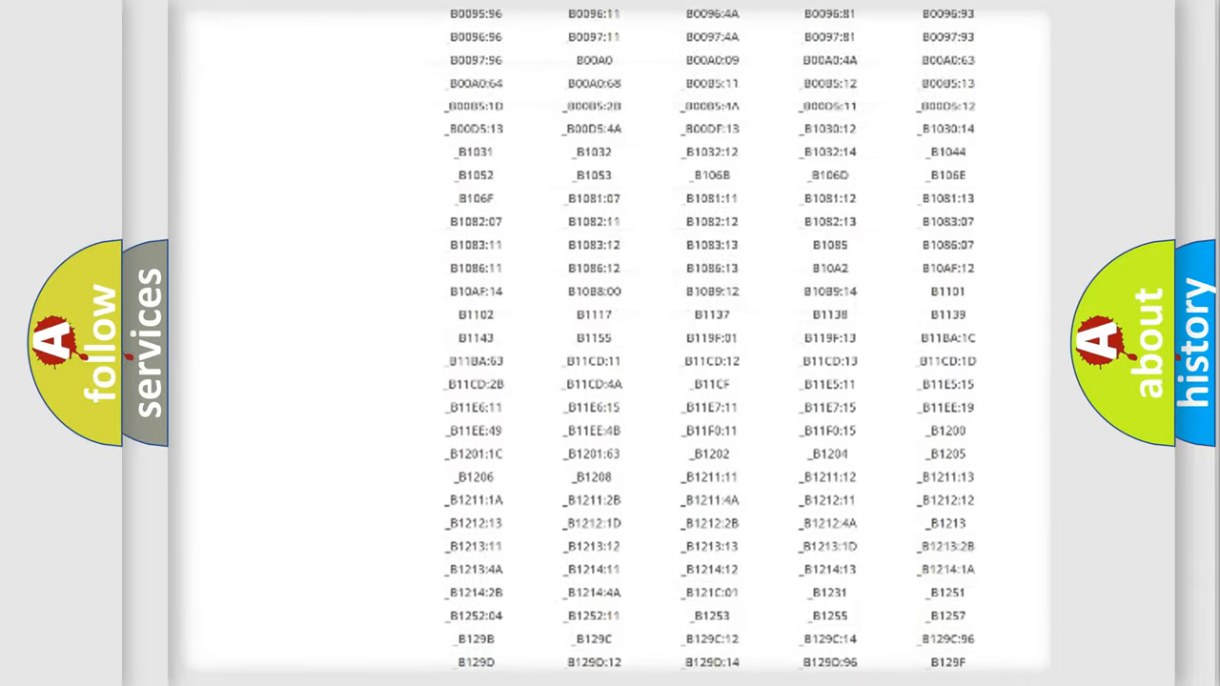